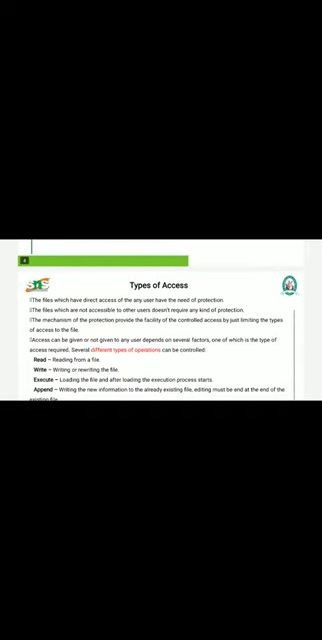
scroll(down, 3)
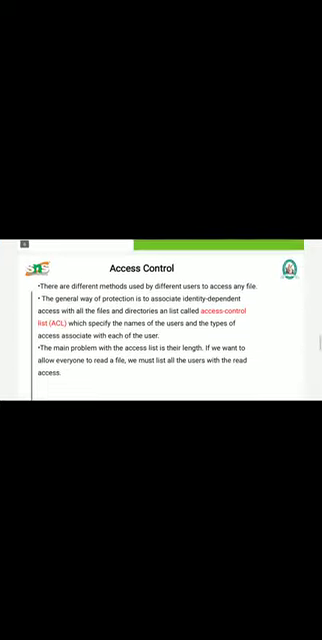
scroll(down, 3)
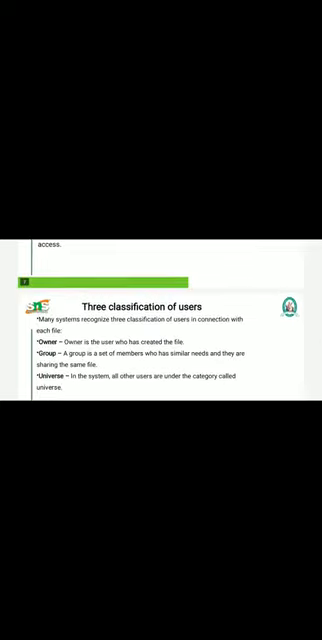
scroll(up, 3)
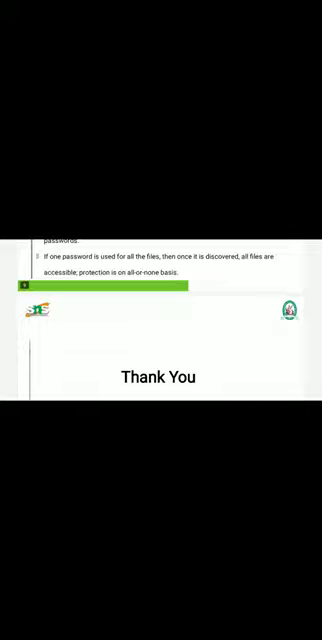
scroll(down, 3)
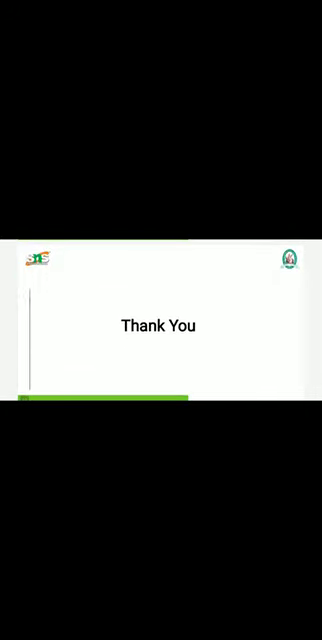